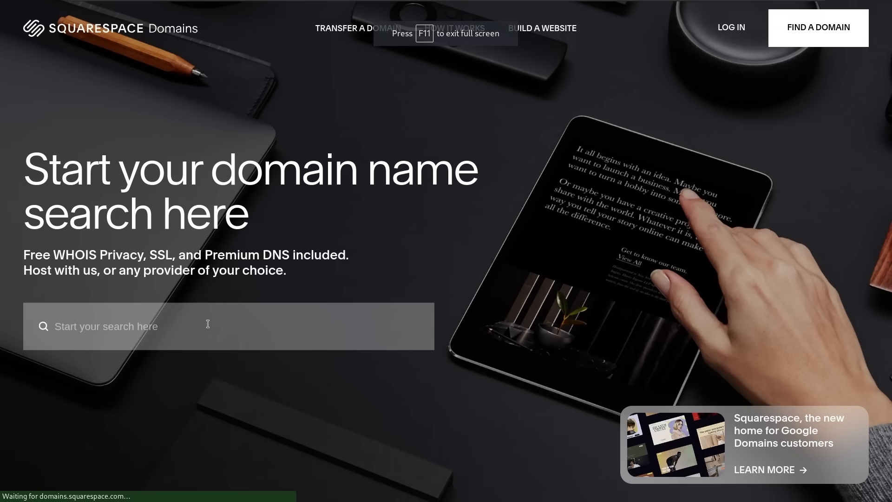
# Search Squarespace Domains for the domain name youremailonline.com
pyautogui.write('youremailonline.com')
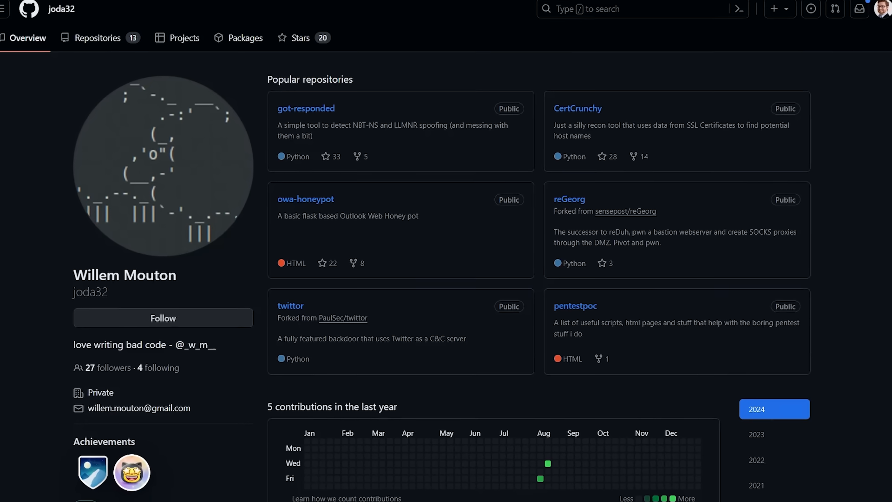
# Show the developer's GitHub overview with the owa-honeypot Flask repository among popular repositories
pyautogui.click(306, 199)
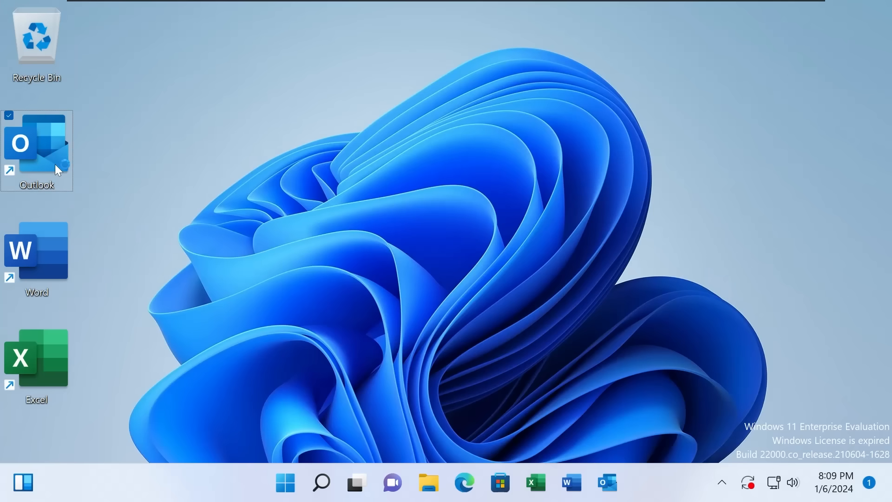
# Launch Outlook from its desktop shortcut so the Loading Profile splash appears
pyautogui.doubleClick(36, 143)
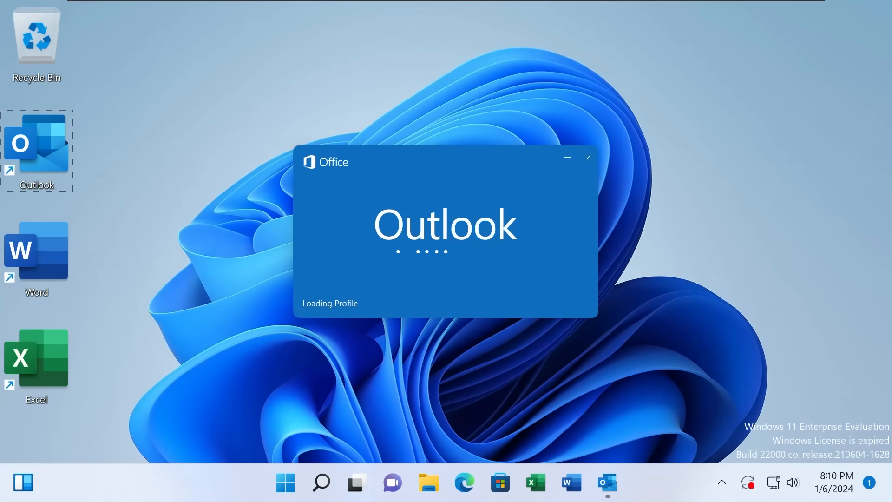